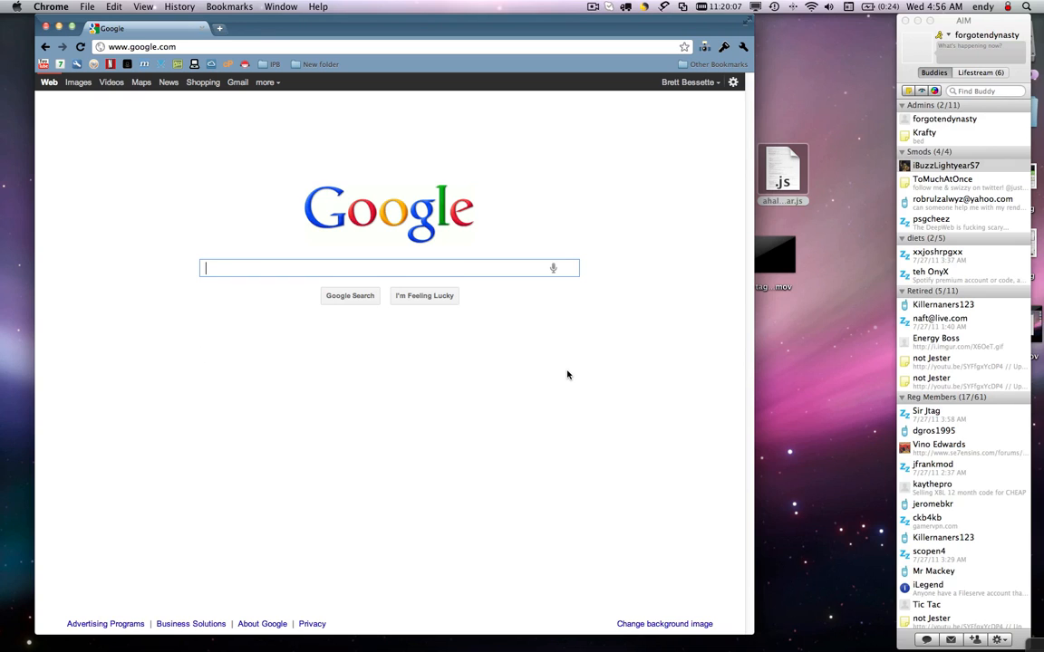
mouse_move(449, 319)
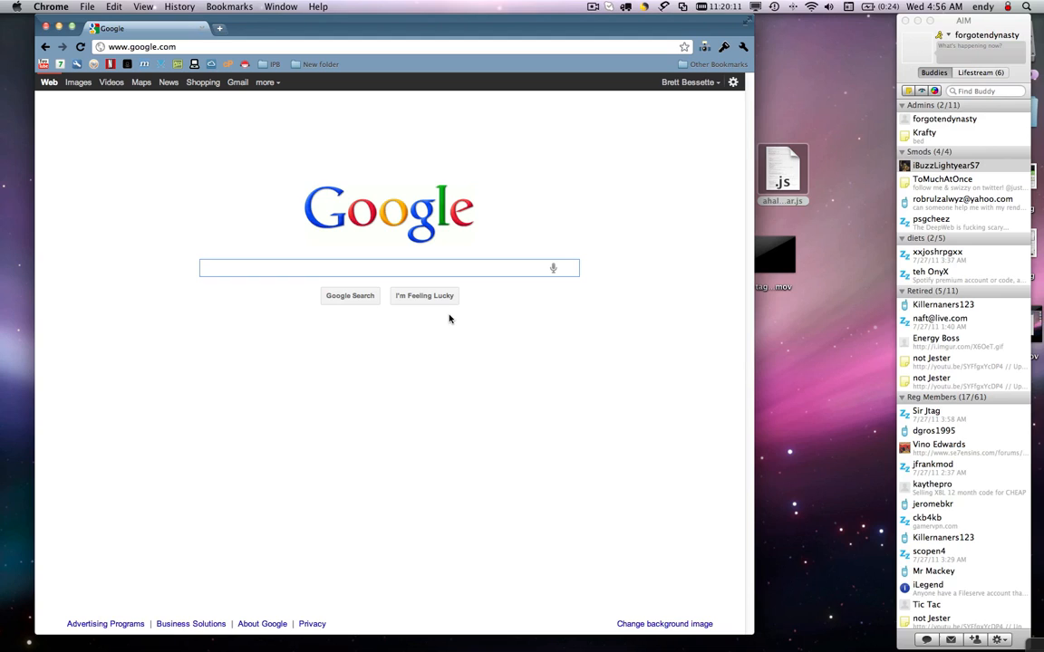
- Enter se7ensins.com/testboard/ in Chrome's address bar to load the forum index
click(372, 268)
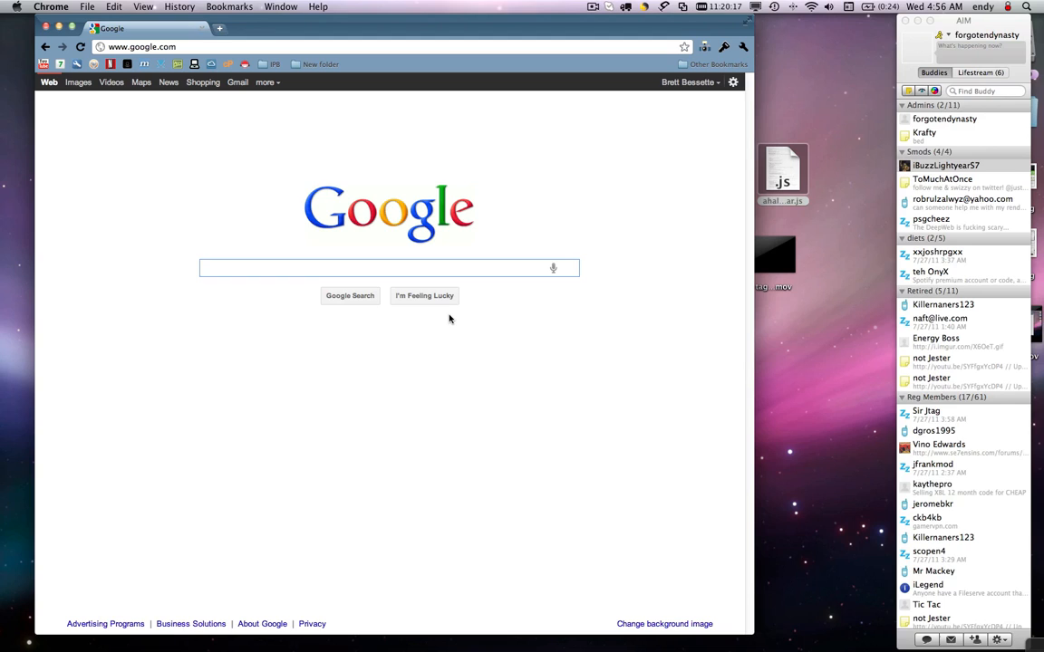
click(388, 268)
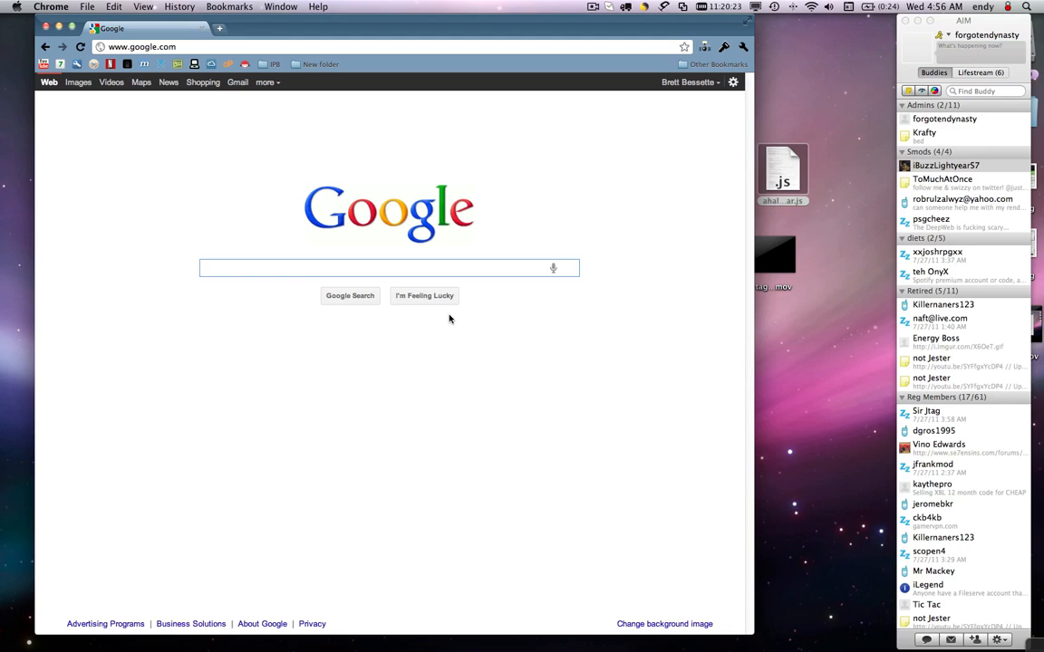
click(381, 268)
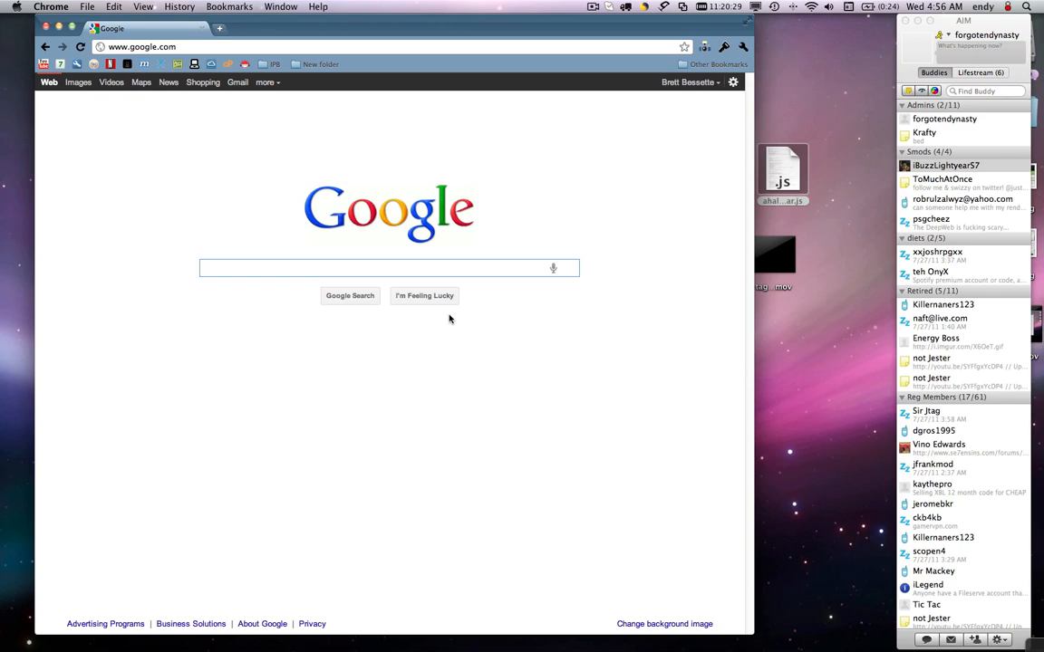
click(390, 268)
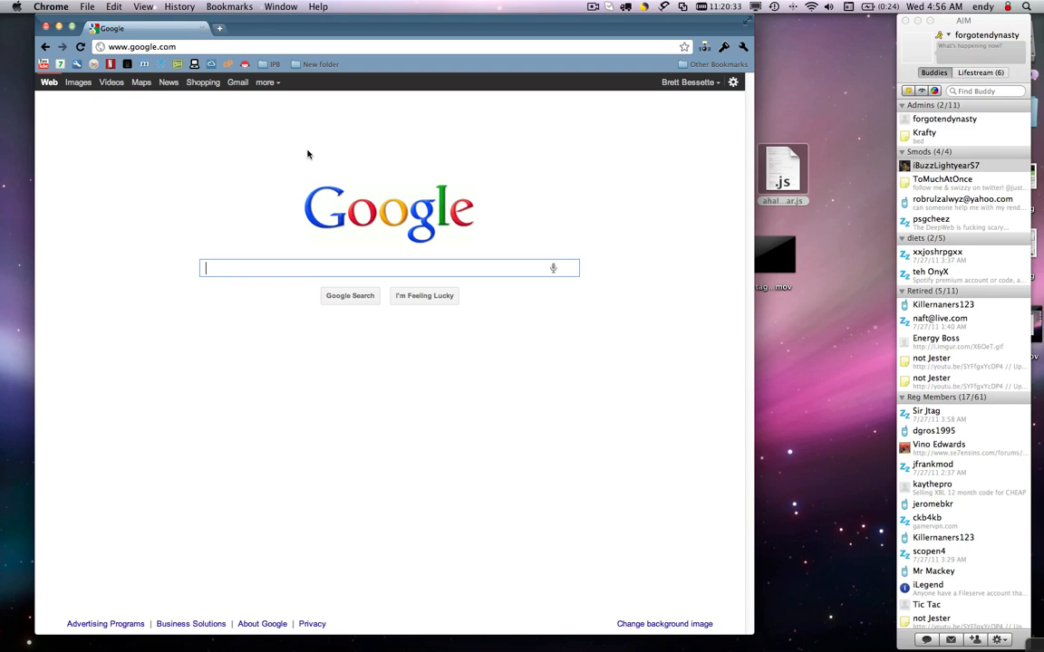
click(237, 46)
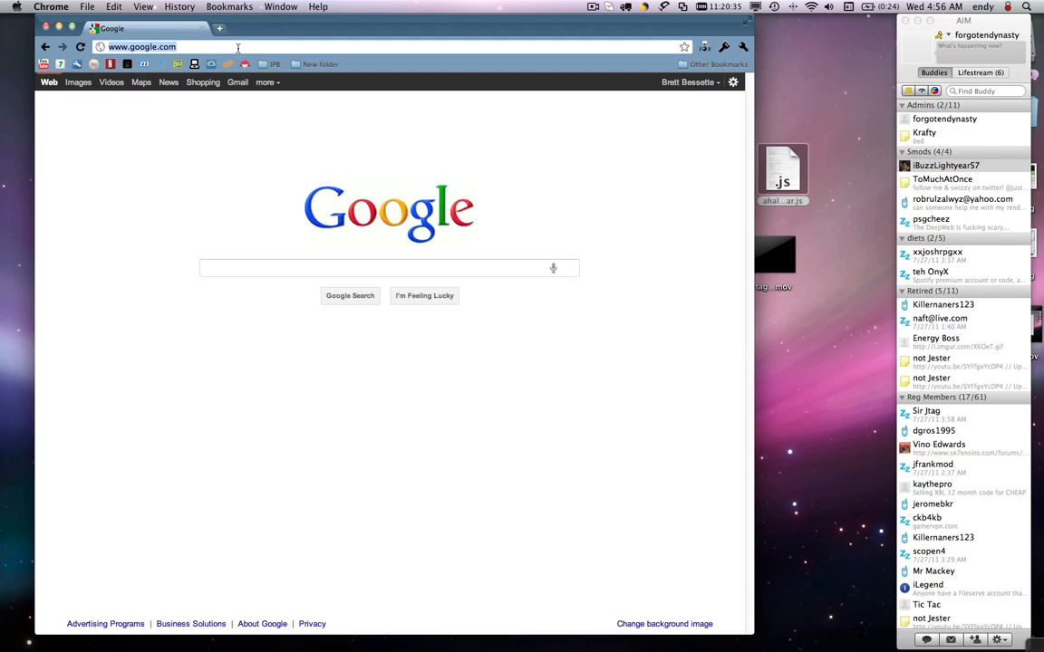
text(se7ensins.com/testboard/forums/)
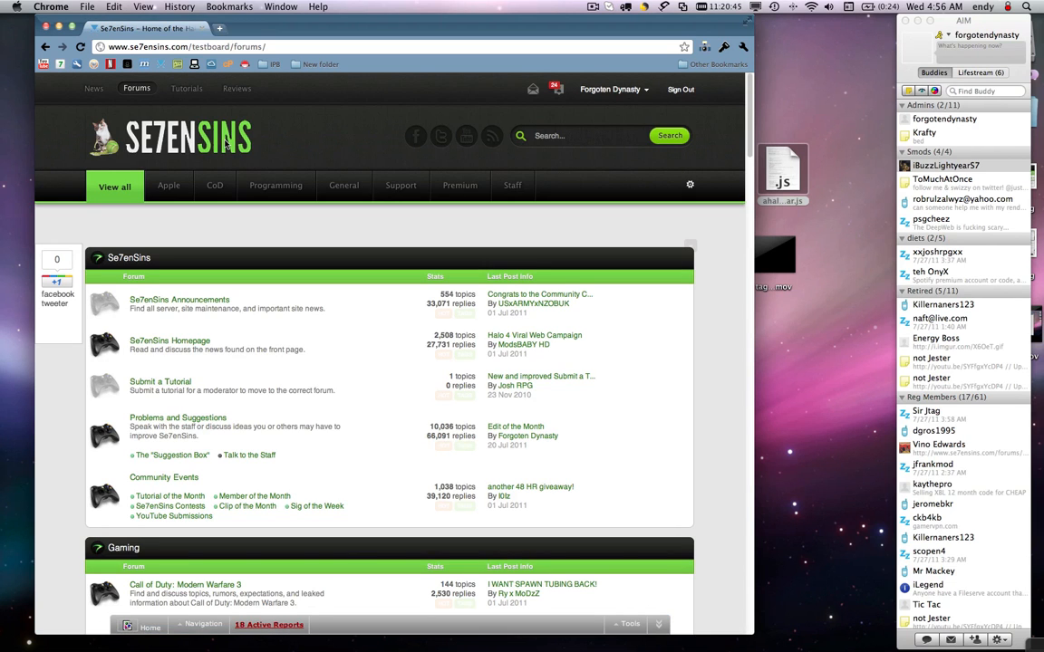
scroll(down, 3)
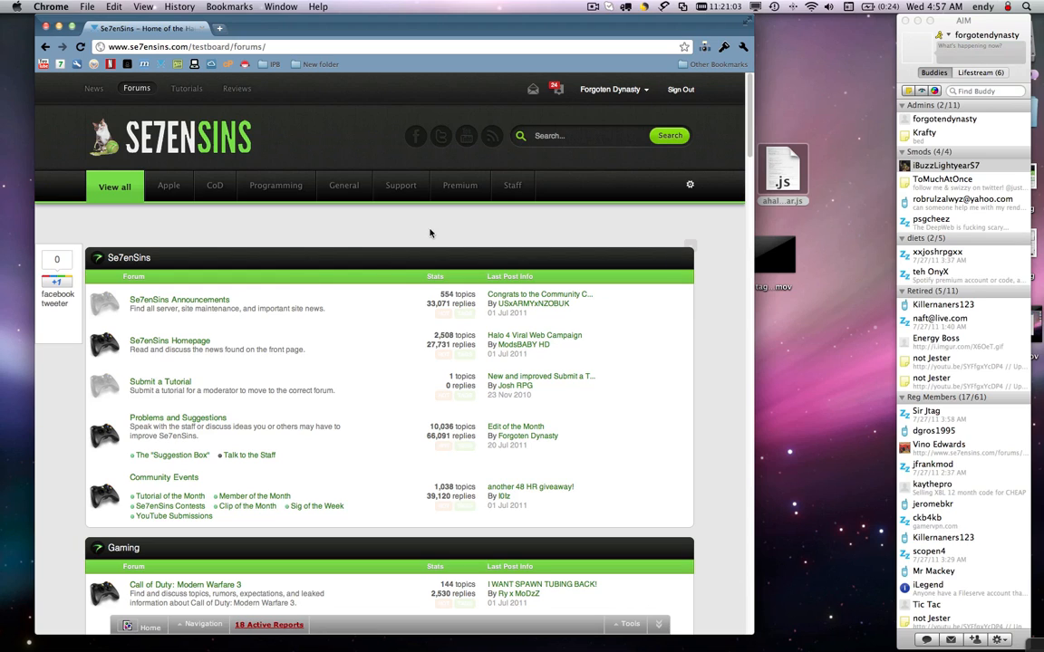
mouse_move(479, 219)
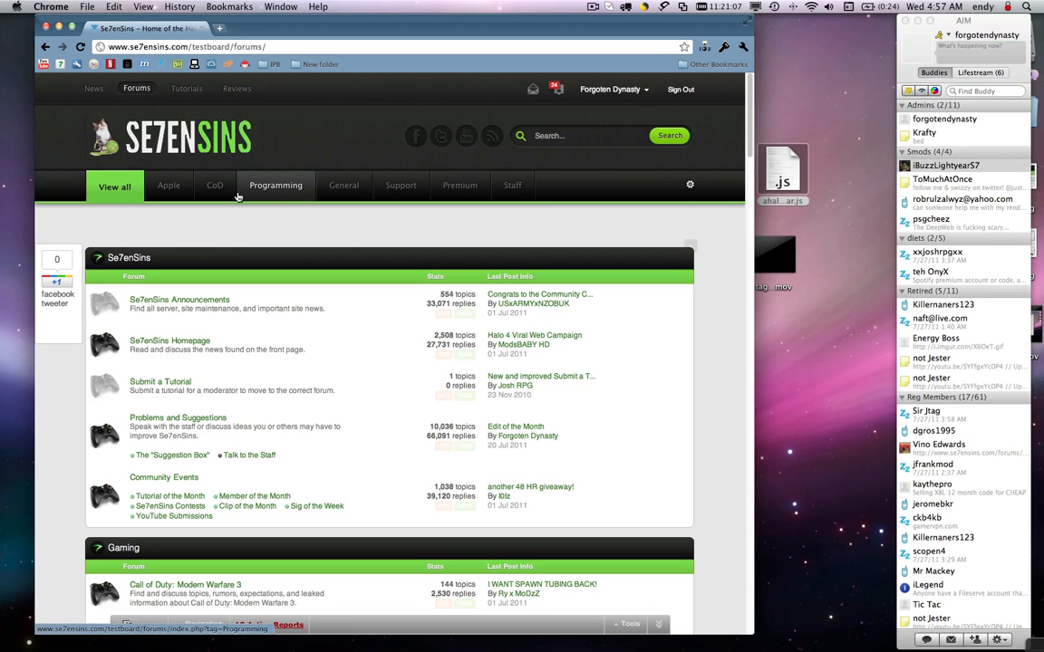
mouse_move(343, 185)
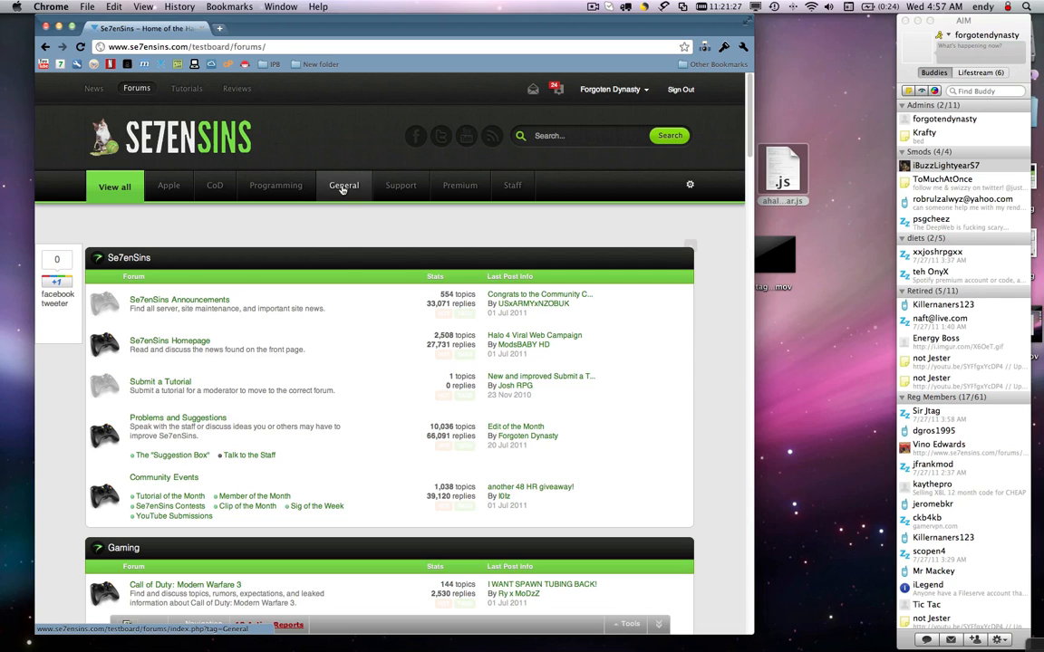
mouse_move(355, 231)
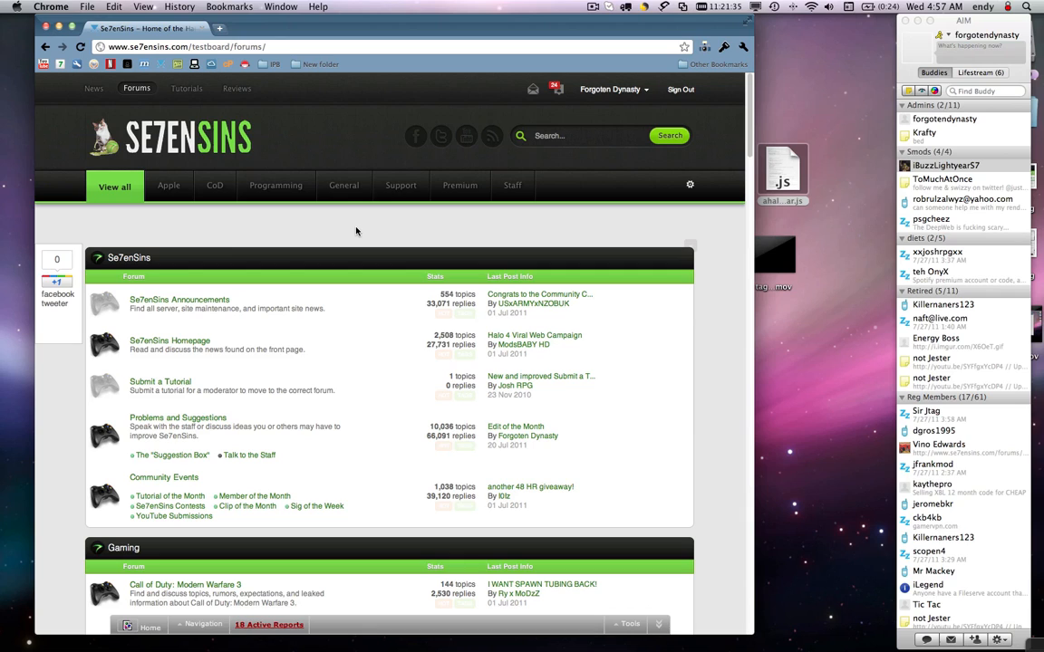
mouse_move(365, 233)
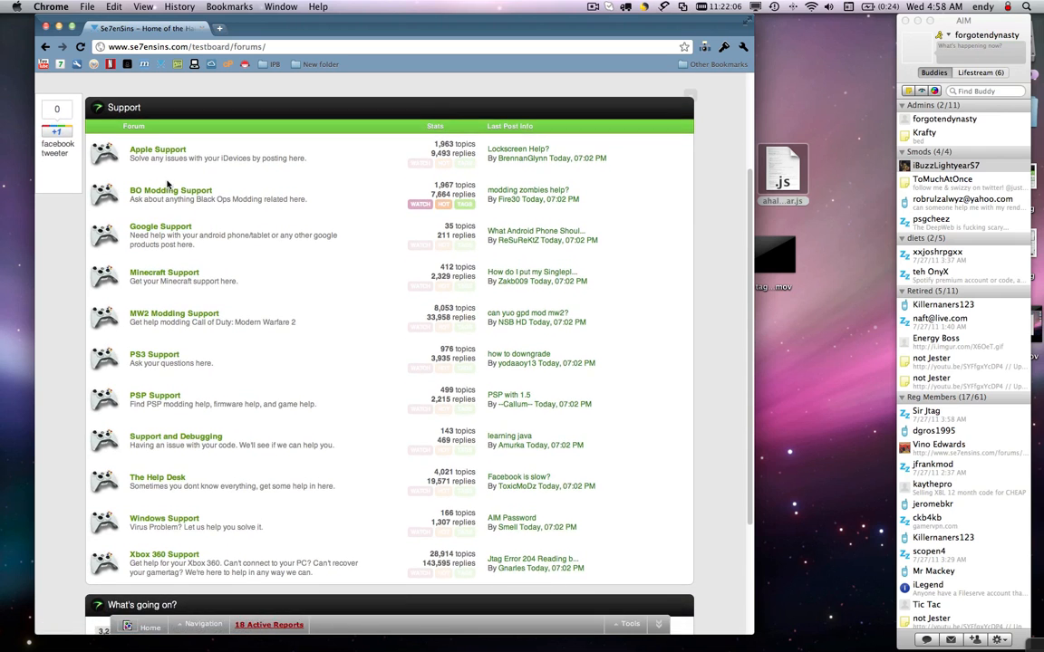
- Scroll down and select the Apple tag to list only Apple forums
scroll(down, 3)
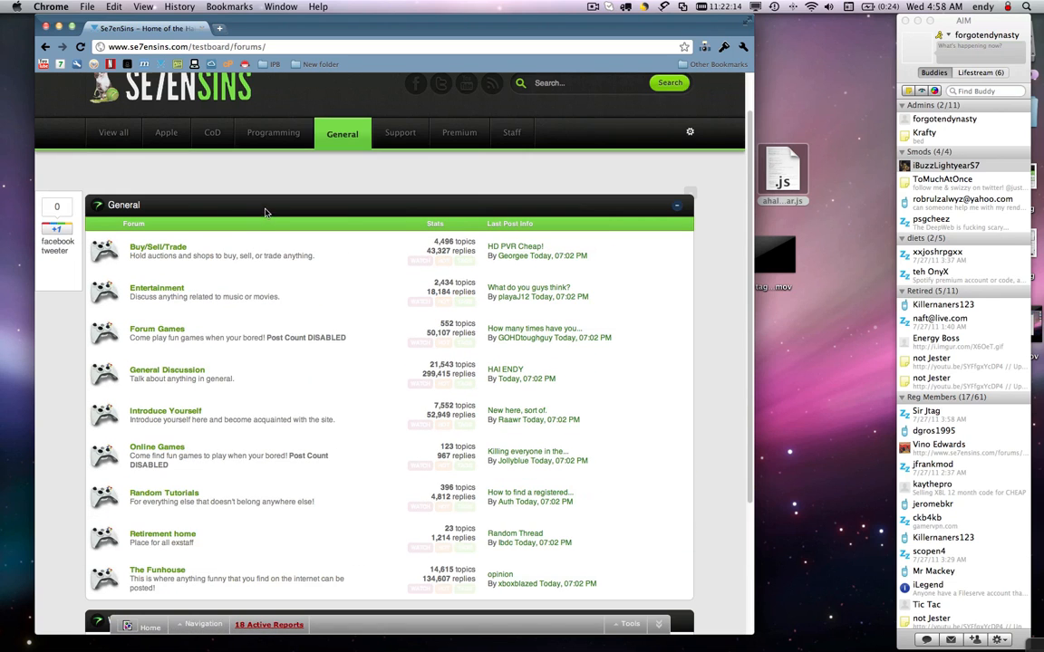
click(167, 132)
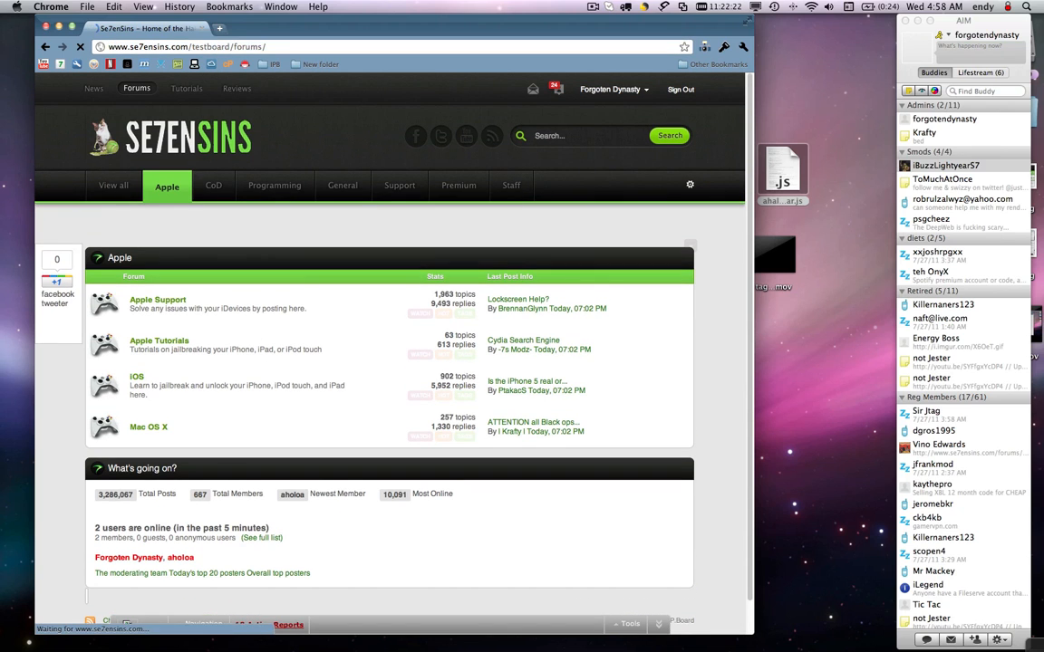
- Enable tag bar edit mode using the gear icon
click(115, 186)
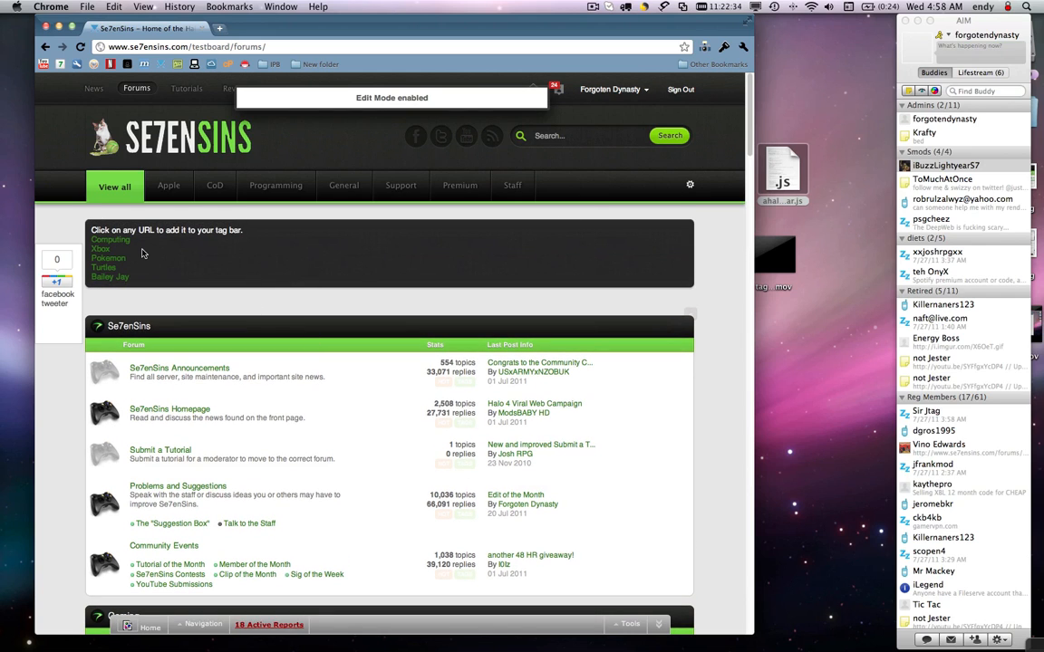
mouse_move(152, 257)
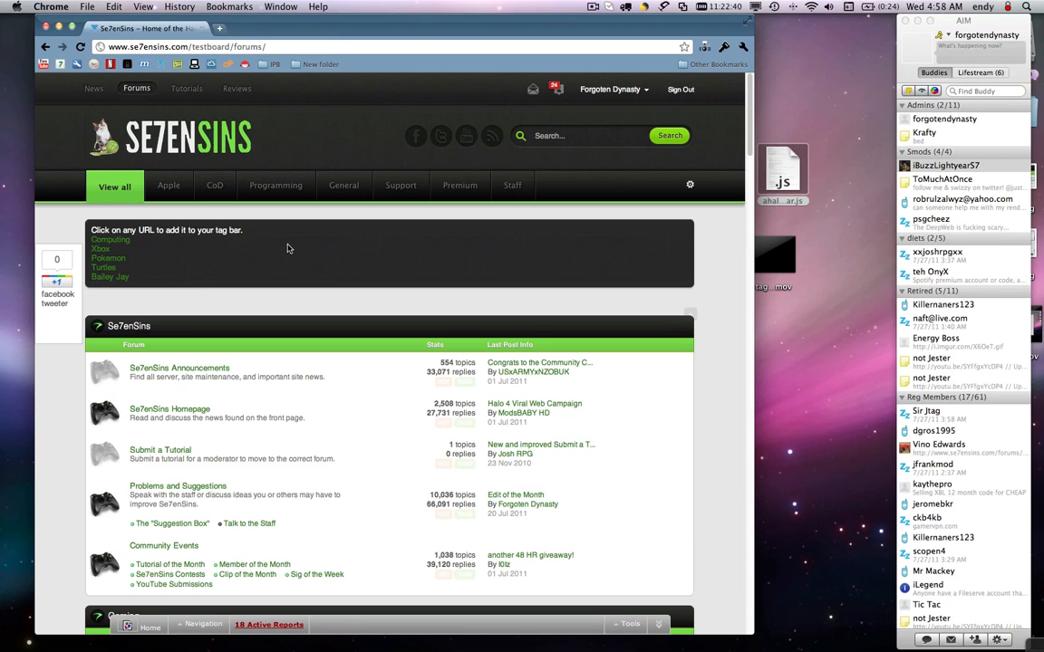
mouse_move(377, 226)
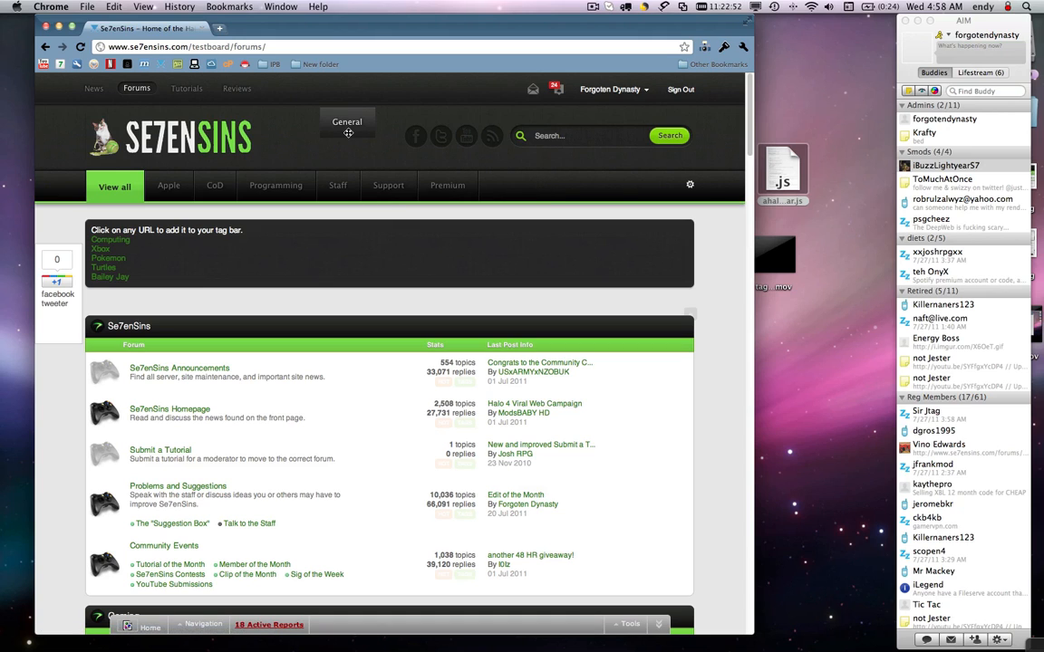
mouse_move(208, 254)
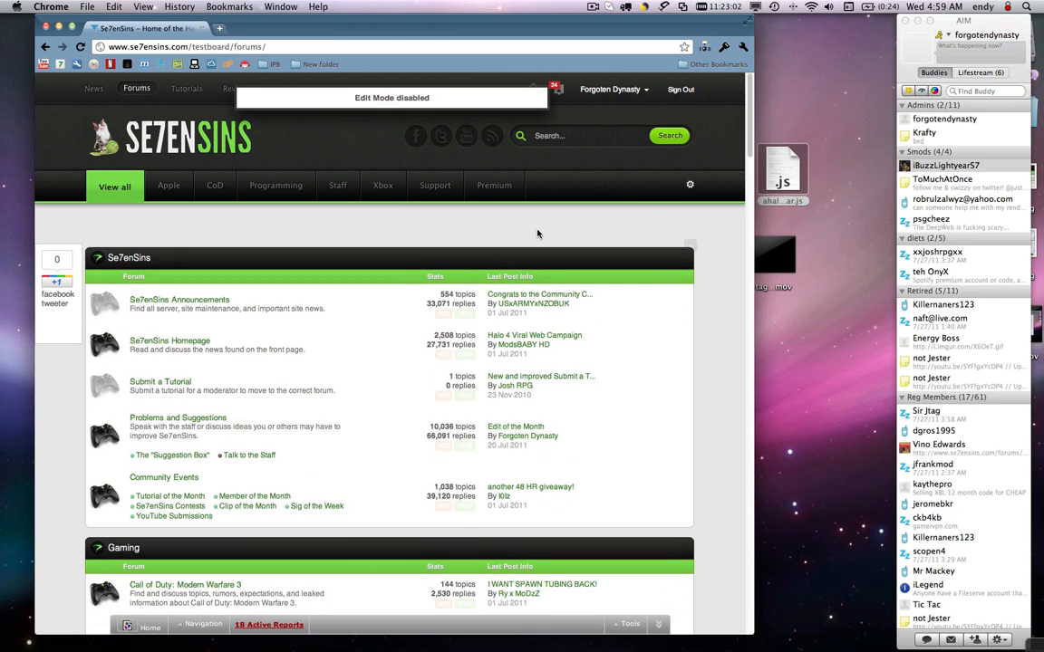
- Open Se7enSins Announcements, then filter forums by the Premium tag, then CoD
click(179, 299)
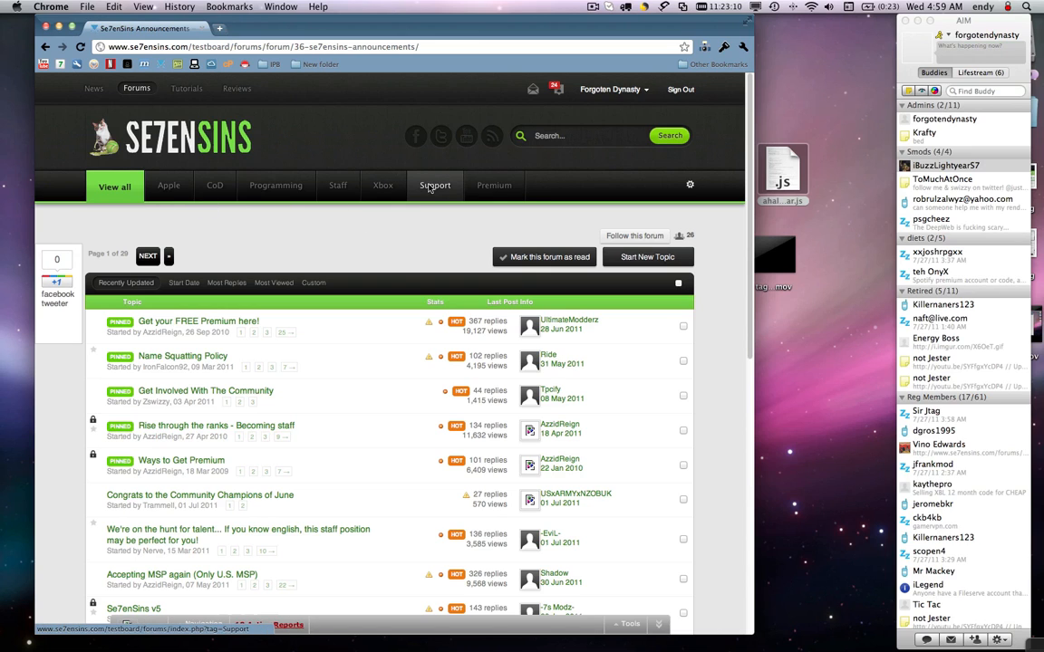
click(435, 186)
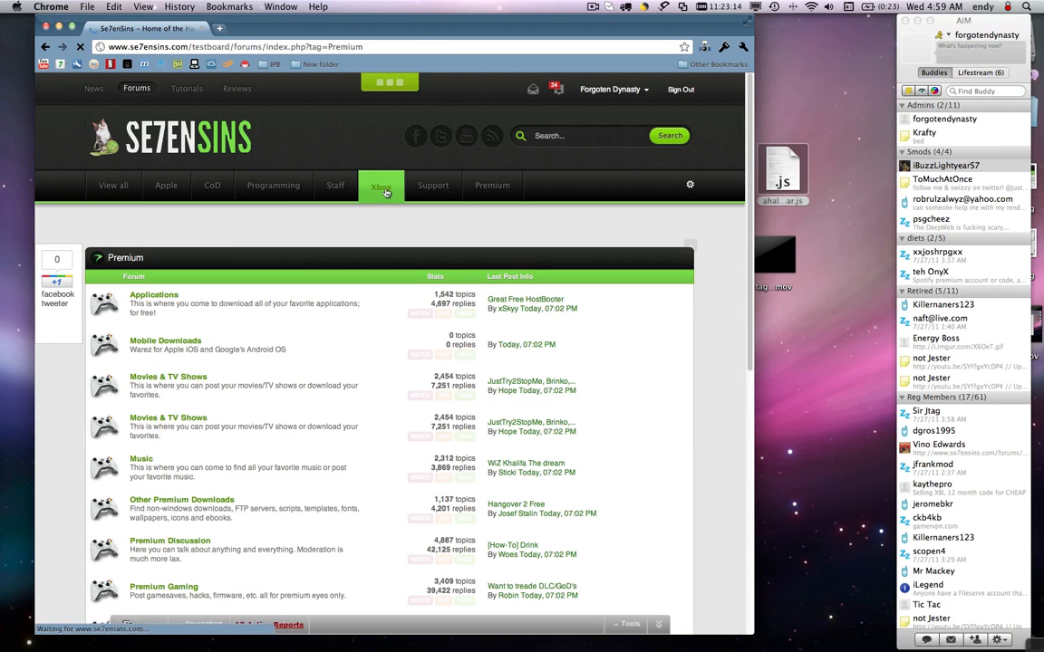
click(336, 186)
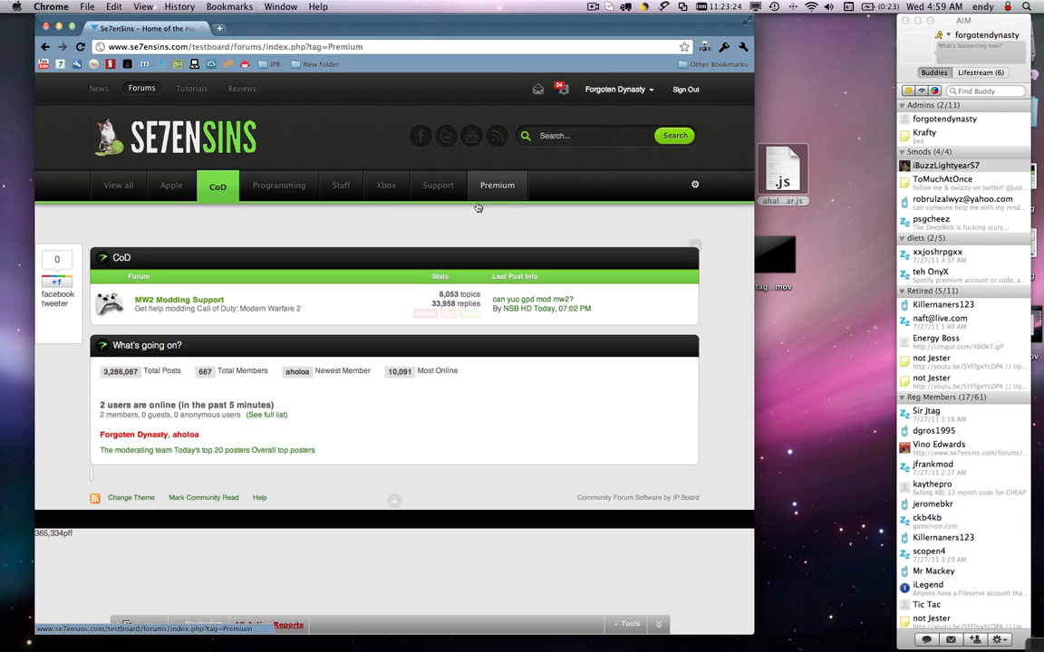
mouse_move(497, 203)
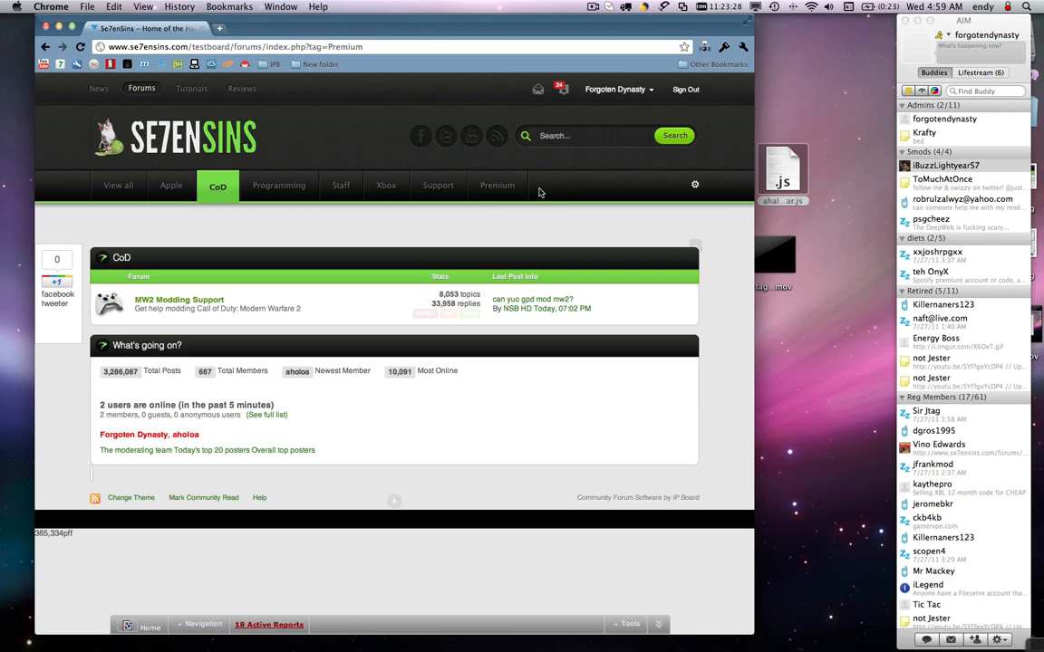
mouse_move(593, 206)
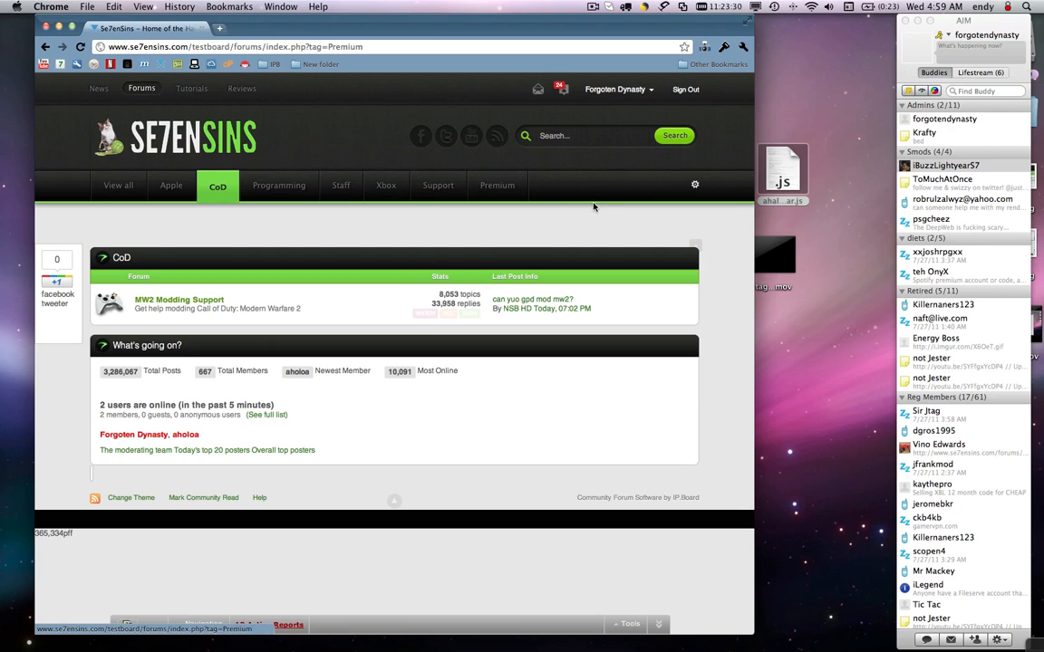